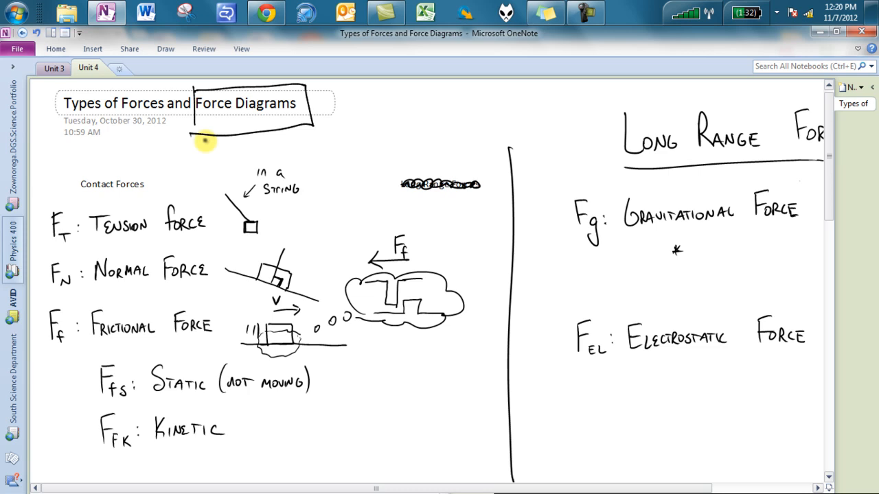
mouse_move(182, 187)
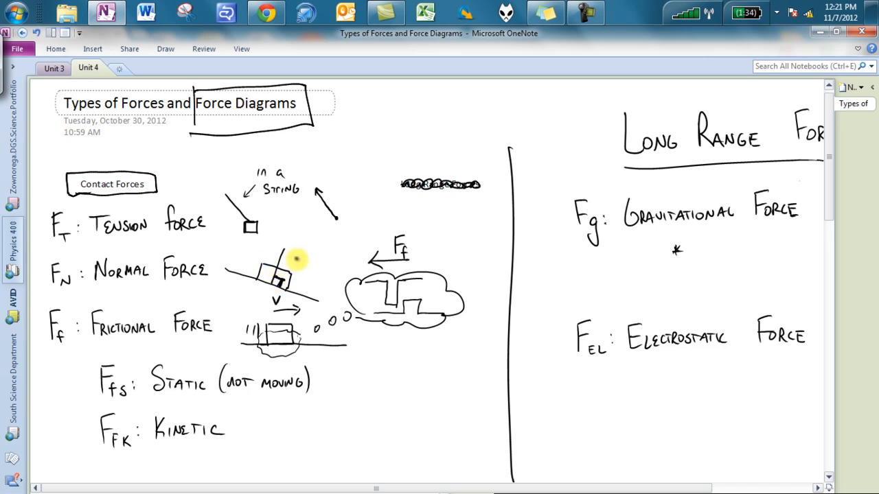
mouse_move(259, 225)
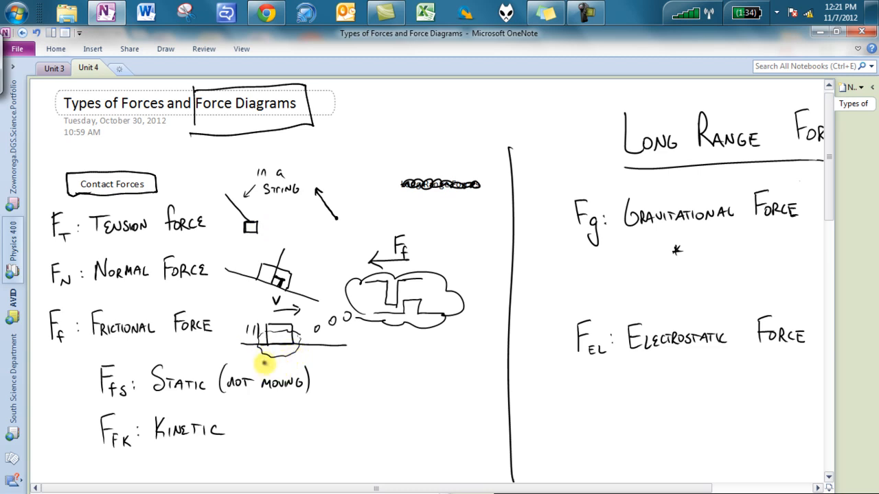
mouse_move(415, 294)
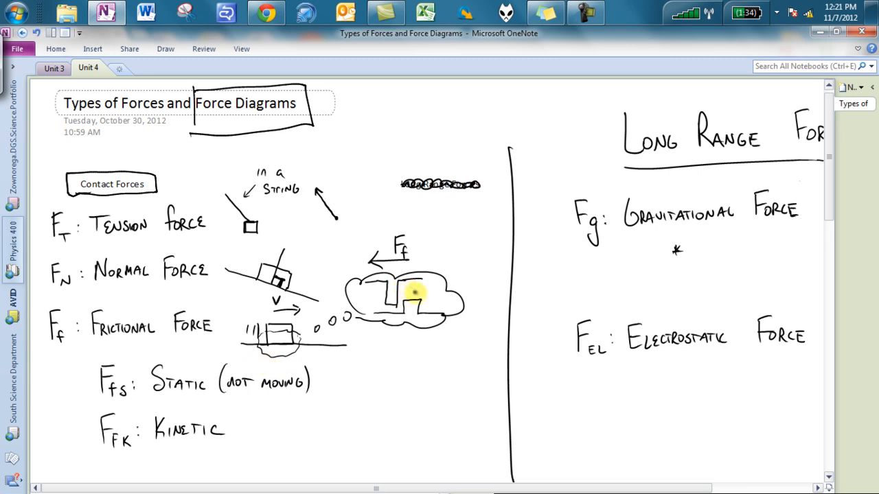
mouse_move(405, 292)
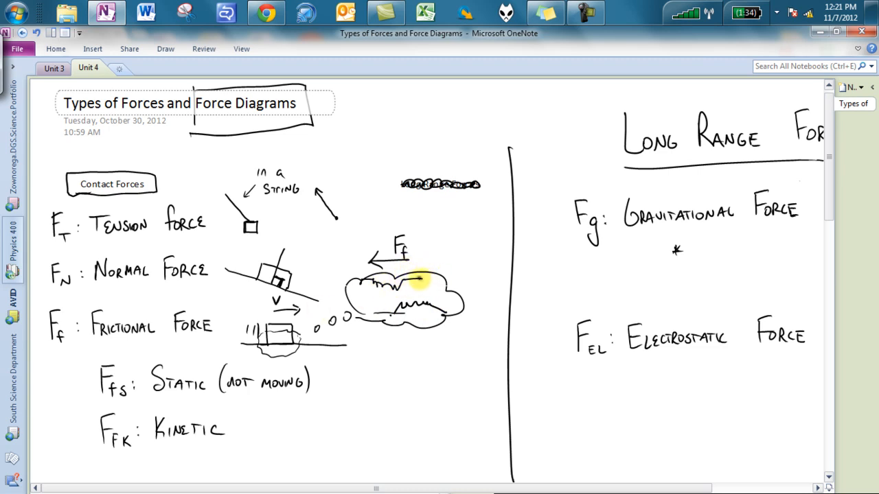
- Scribble rubbing lines in the cloud, write '(Moving)' after Kinetic and begin 'Ex:' beside Static
drag(414, 278, 460, 256)
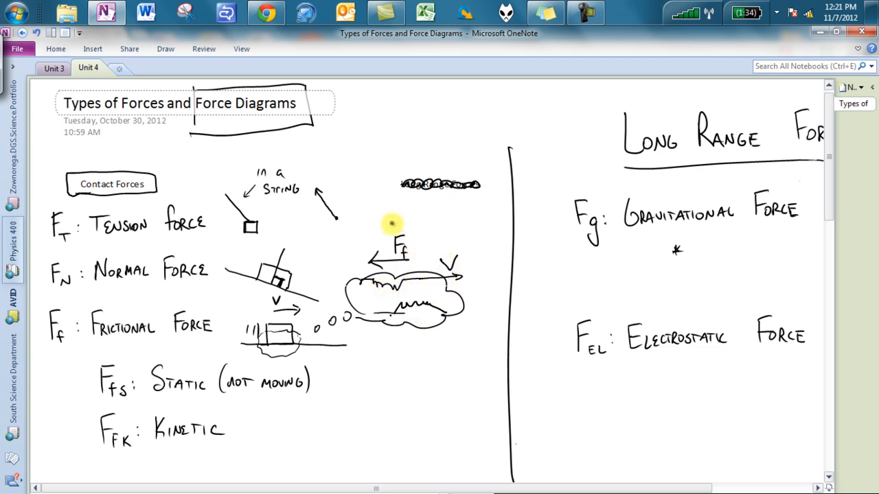
mouse_move(426, 264)
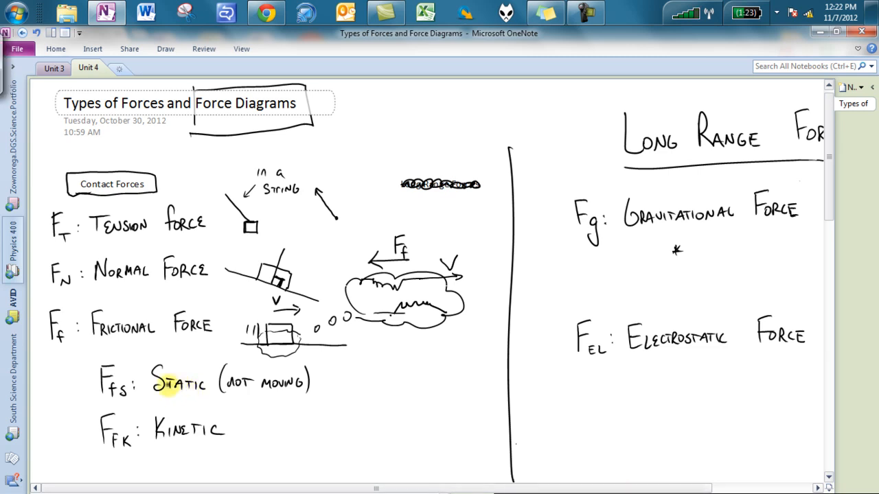
mouse_move(299, 399)
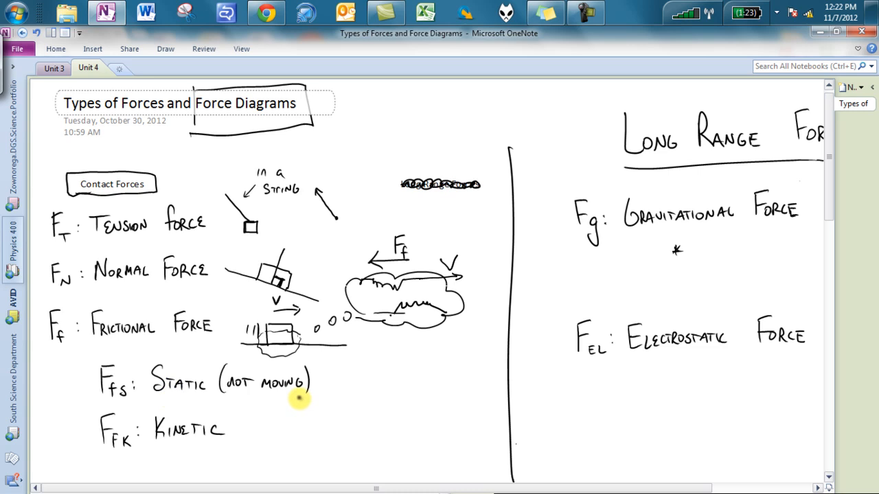
text((No)
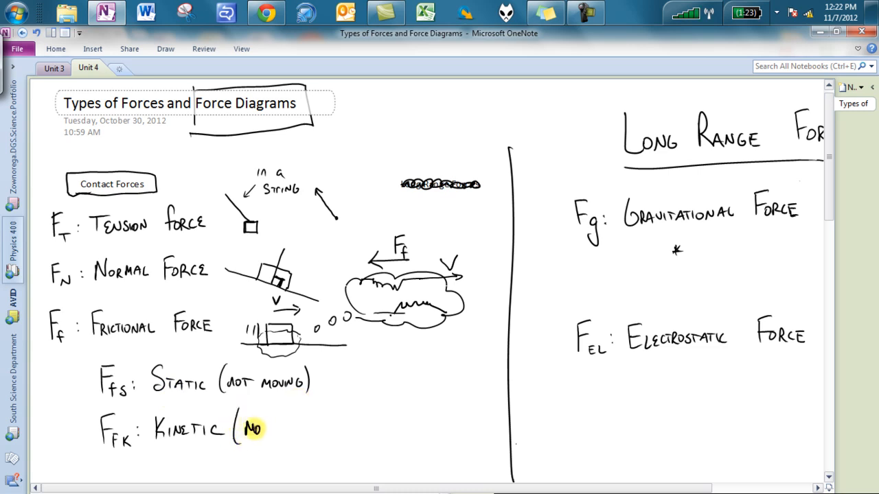
text(MOVING)
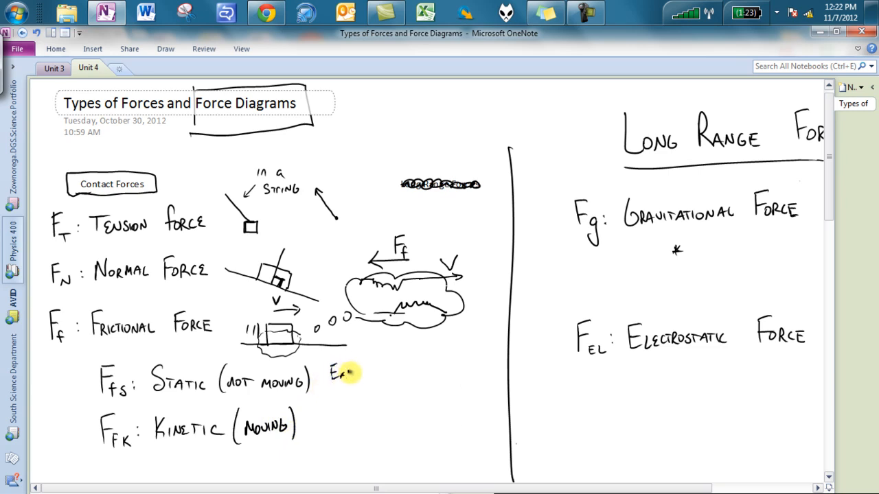
drag(374, 360, 419, 402)
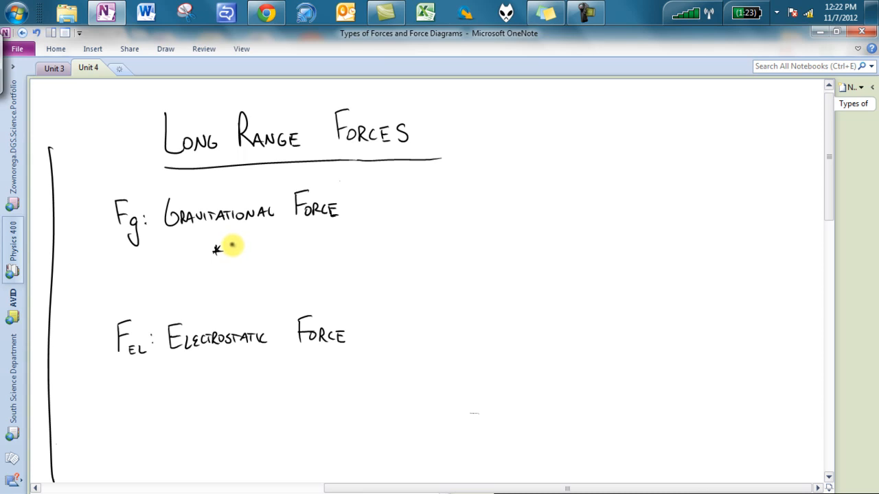
mouse_move(233, 242)
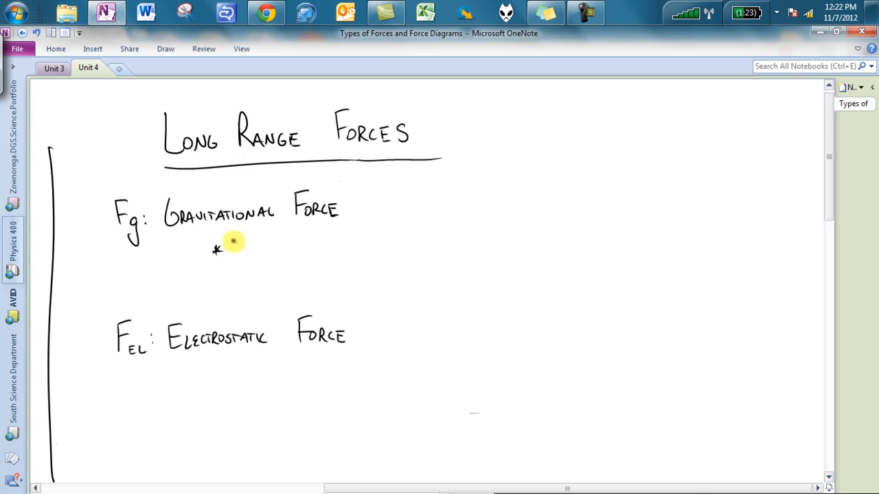
- Write '* Between objects w/ mass' and '→ planets/moons' under Gravitational Force
text(Between objects w/ ma)
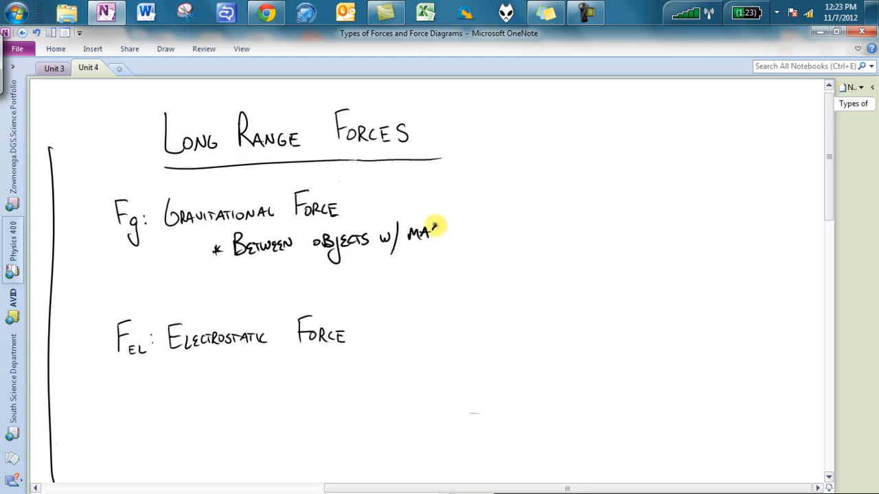
text(SS)
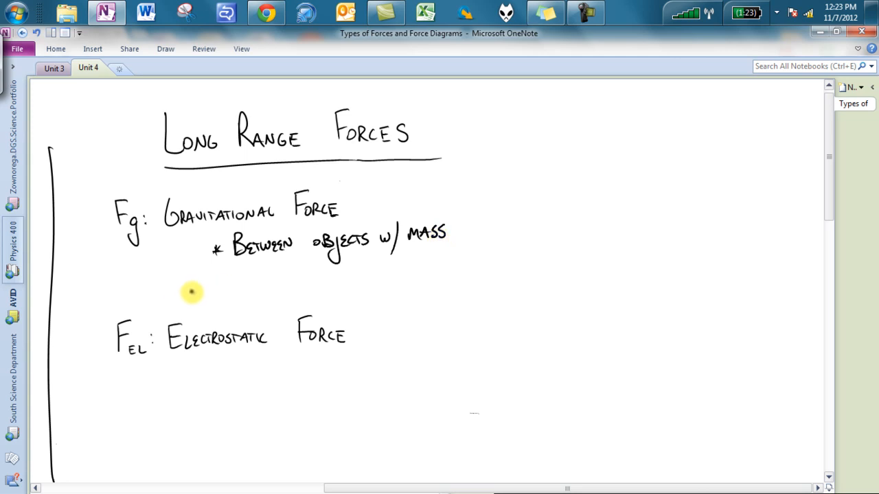
drag(192, 292, 234, 288)
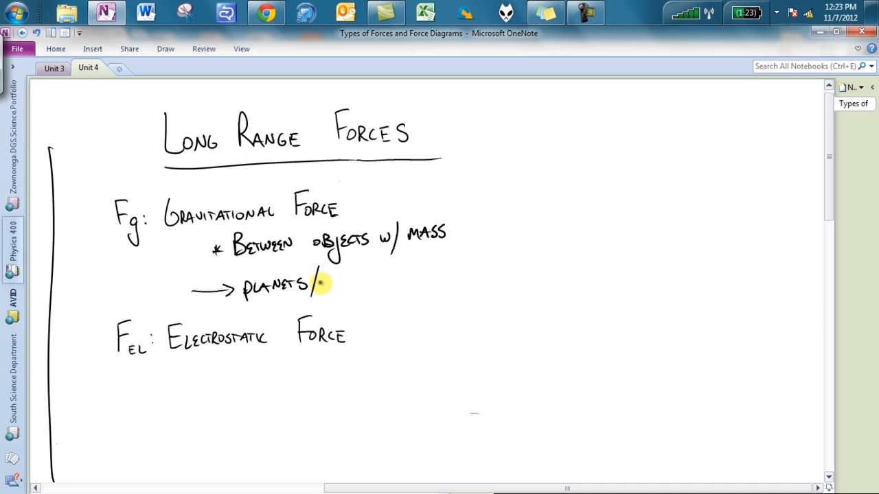
text(Moon)
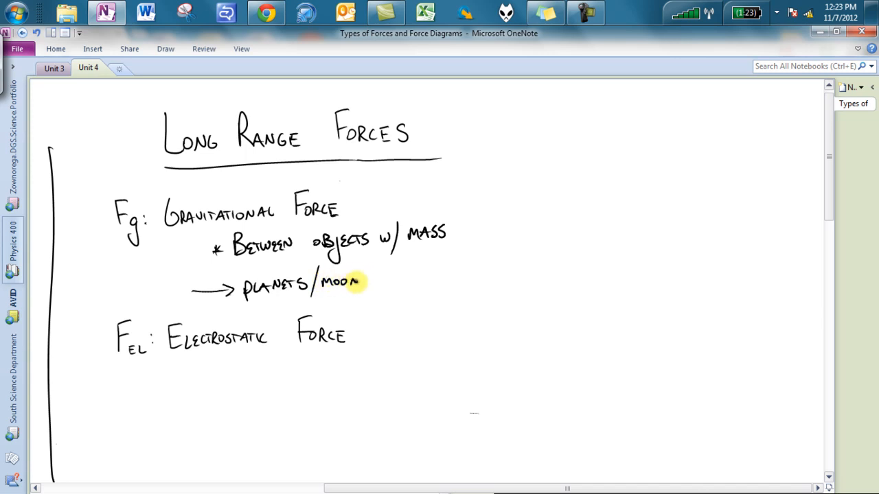
text(S)
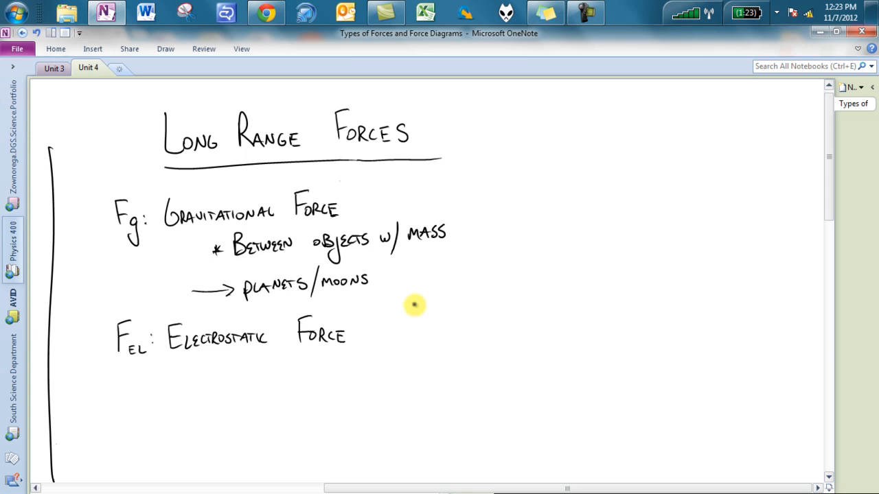
mouse_move(212, 380)
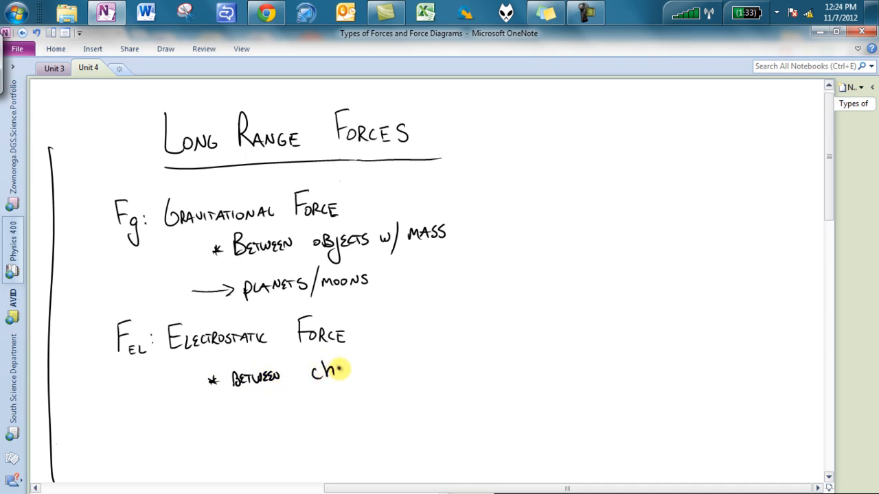
- Write '* between charged objects' under Electrostatic Force
text(harged objects)
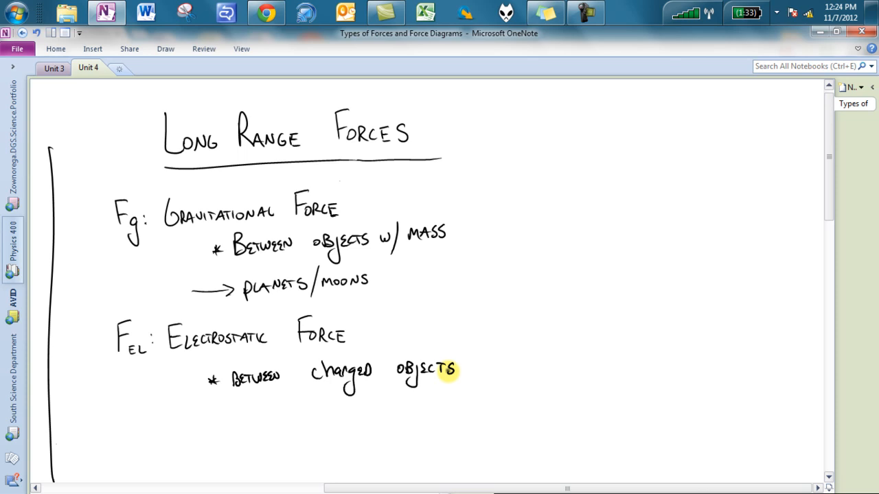
scroll(down, 3)
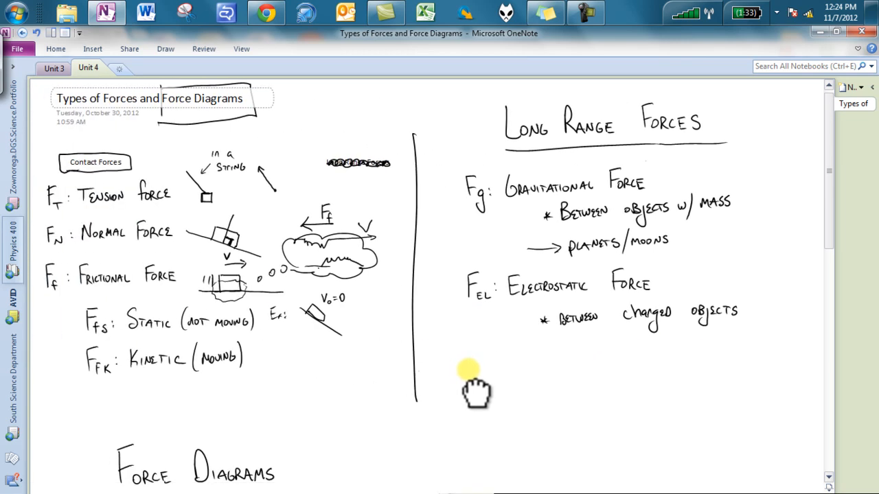
mouse_move(473, 382)
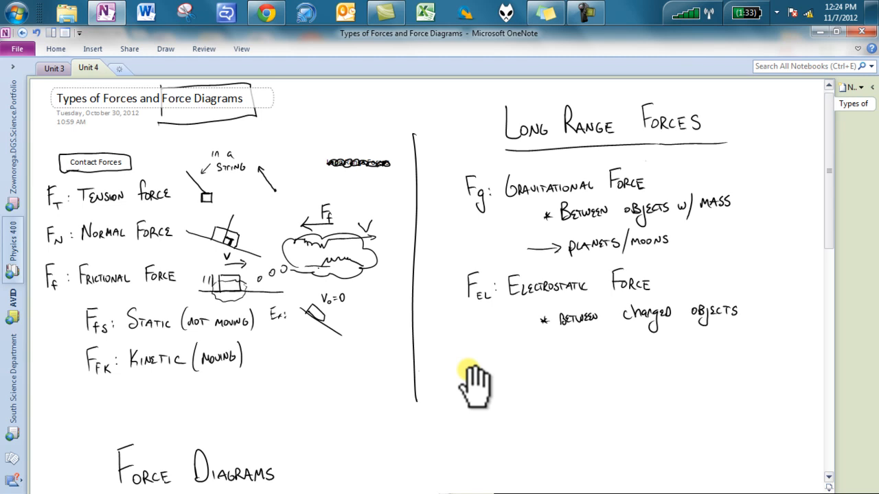
- Draw a box around the 'Force Diagrams' heading
scroll(down, 3)
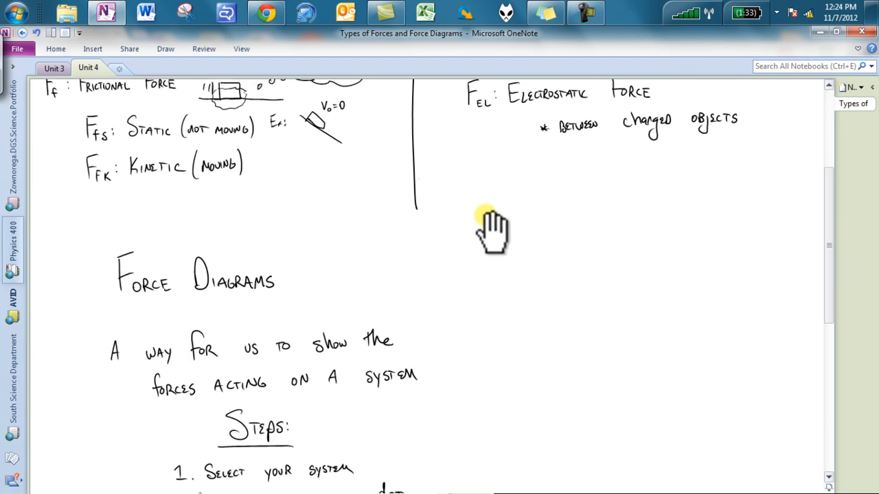
scroll(down, 3)
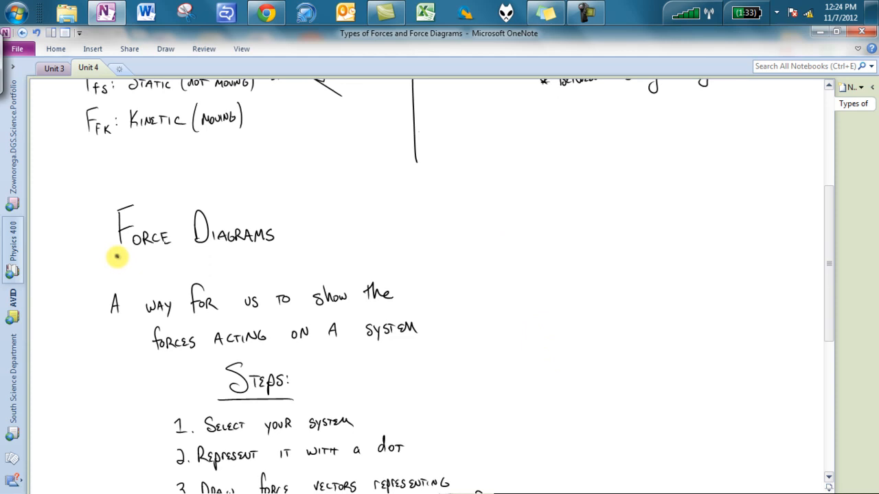
drag(117, 257, 305, 247)
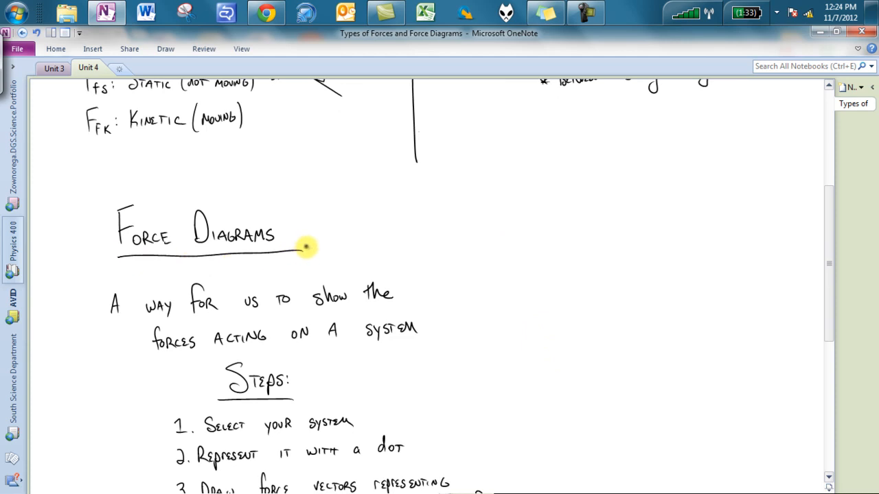
drag(305, 247, 132, 258)
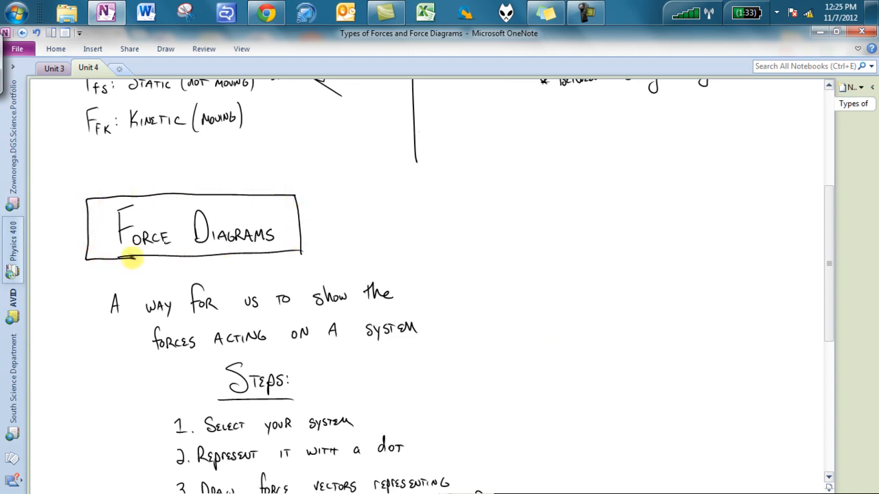
mouse_move(134, 260)
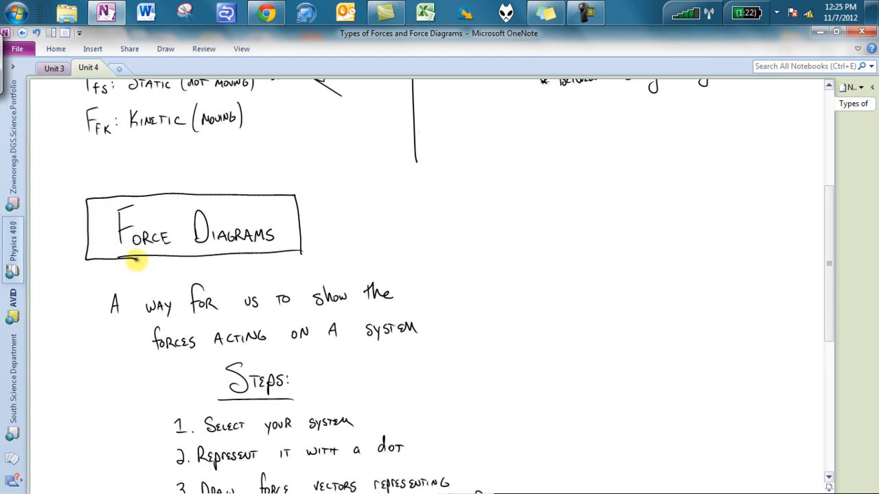
- Underline 'system' and branch arrows to '1 object' and 'Many objects', then return to the Unit 4 notes
drag(368, 340, 419, 338)
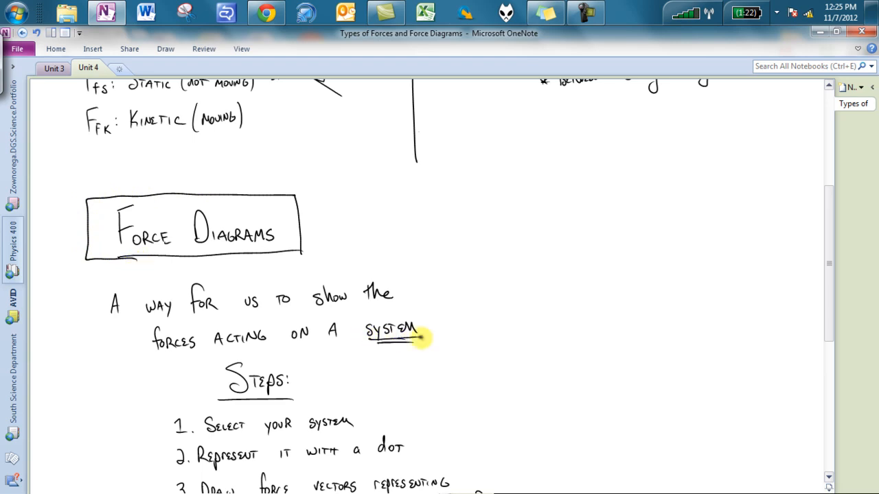
drag(425, 338, 465, 305)
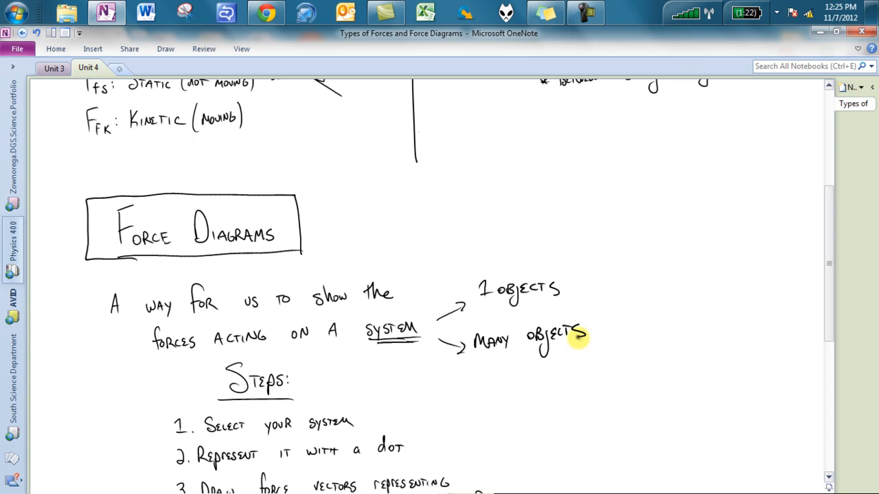
mouse_move(522, 317)
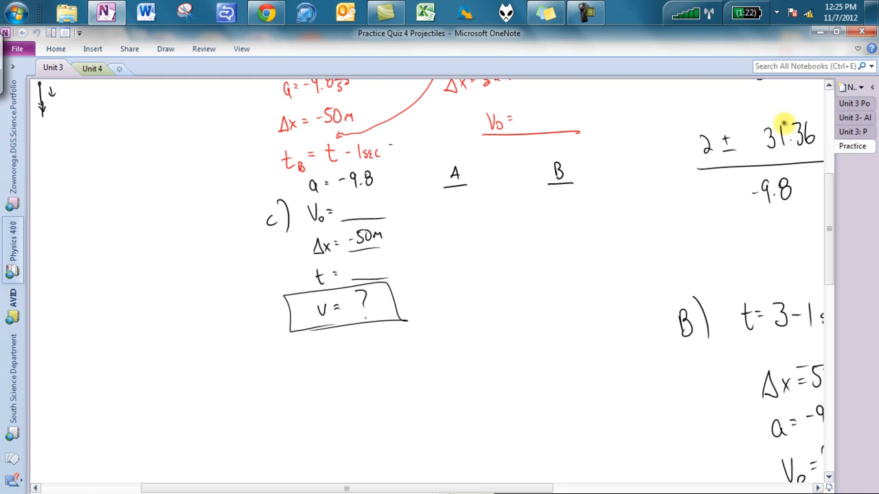
click(88, 69)
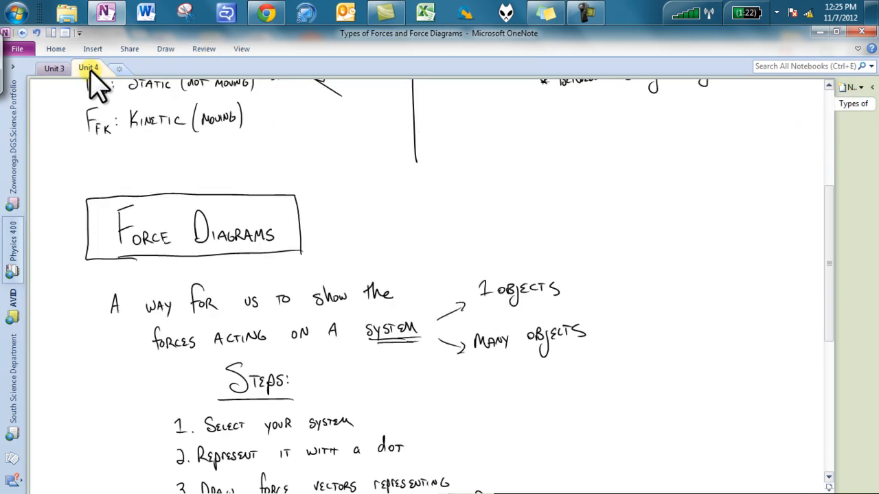
scroll(down, 3)
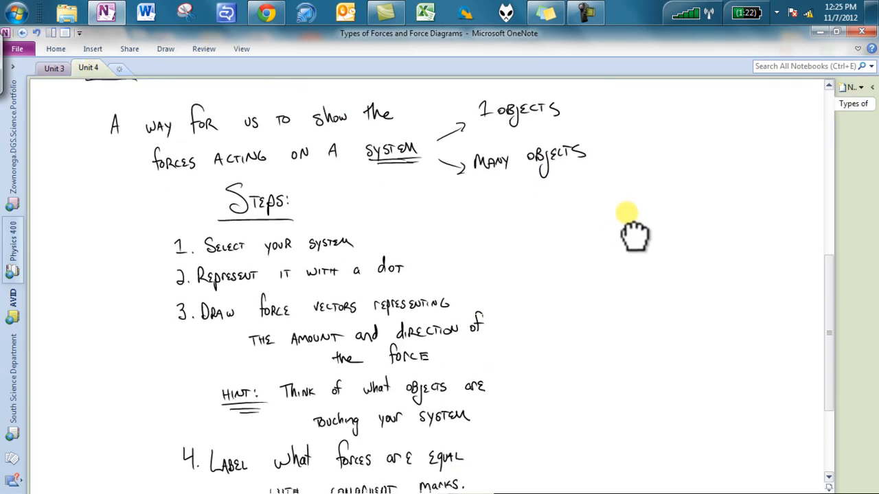
- Handwrite F_T, F_Fs, F_Fk and F_N in a column beside the force-diagram steps
scroll(down, 3)
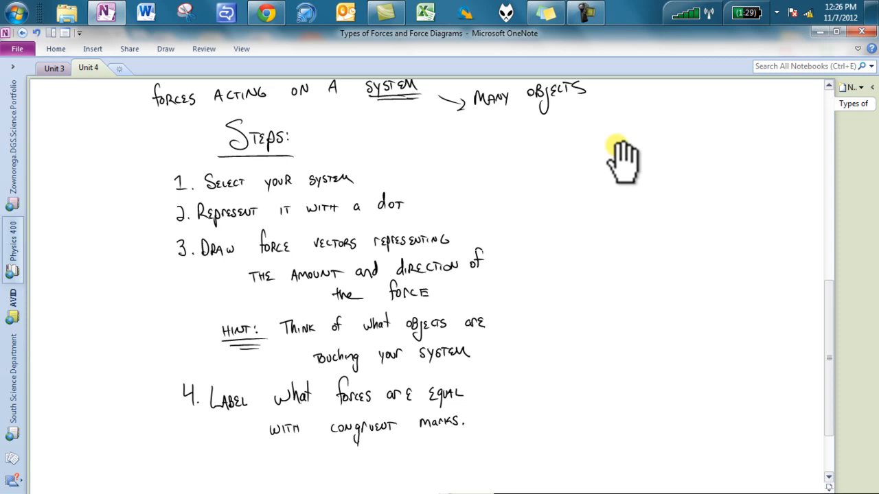
mouse_move(539, 221)
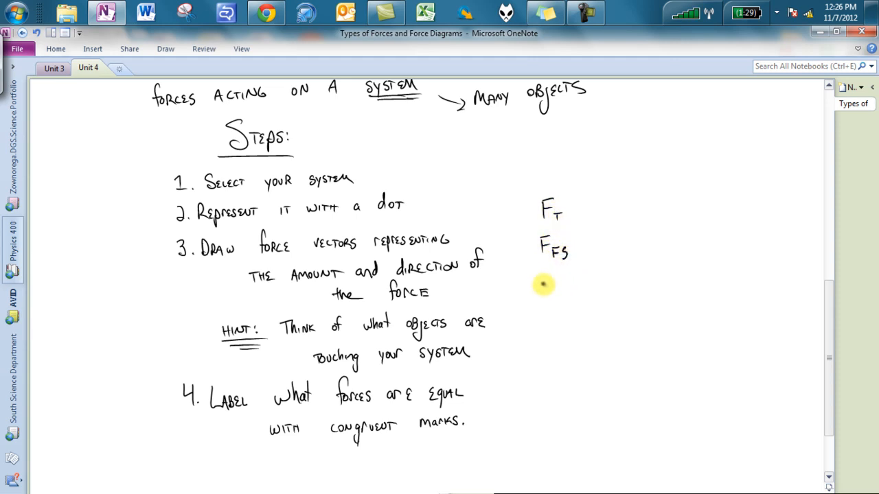
text(F_Fk)
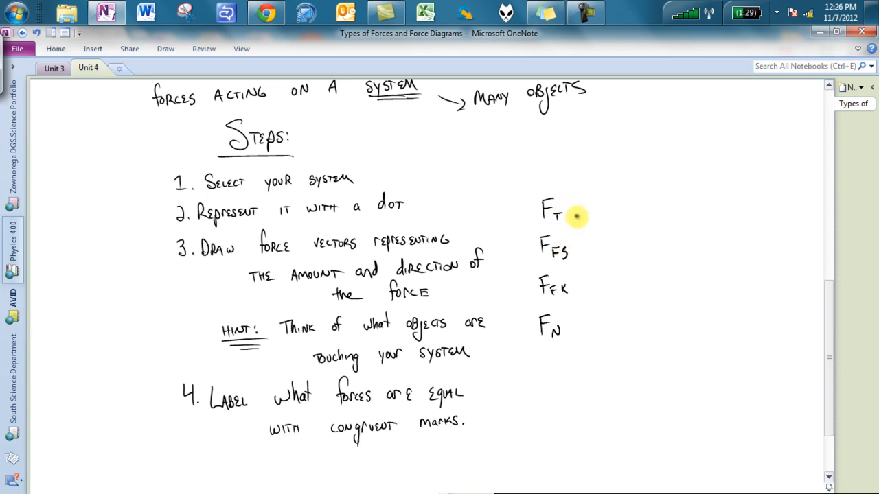
mouse_move(575, 250)
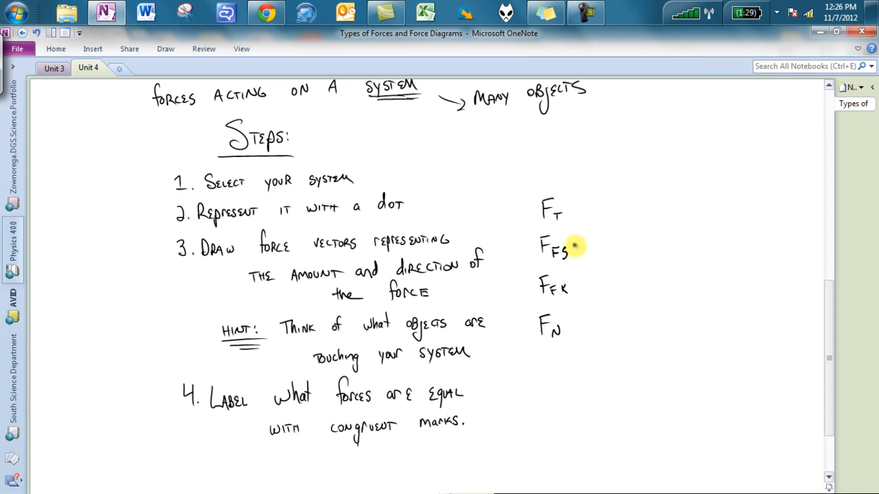
mouse_move(570, 287)
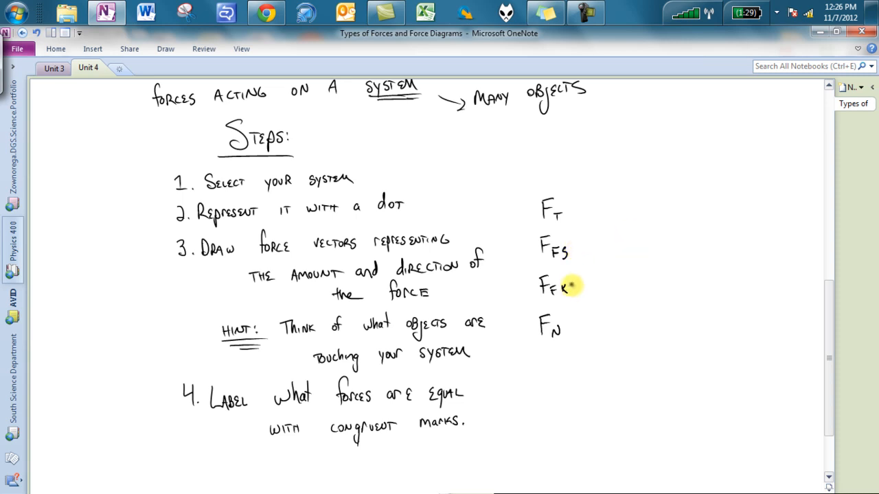
mouse_move(538, 322)
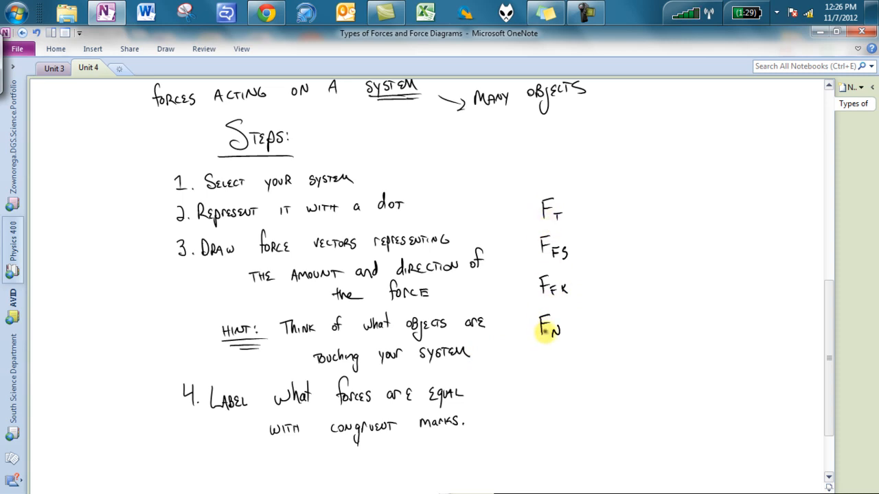
mouse_move(322, 420)
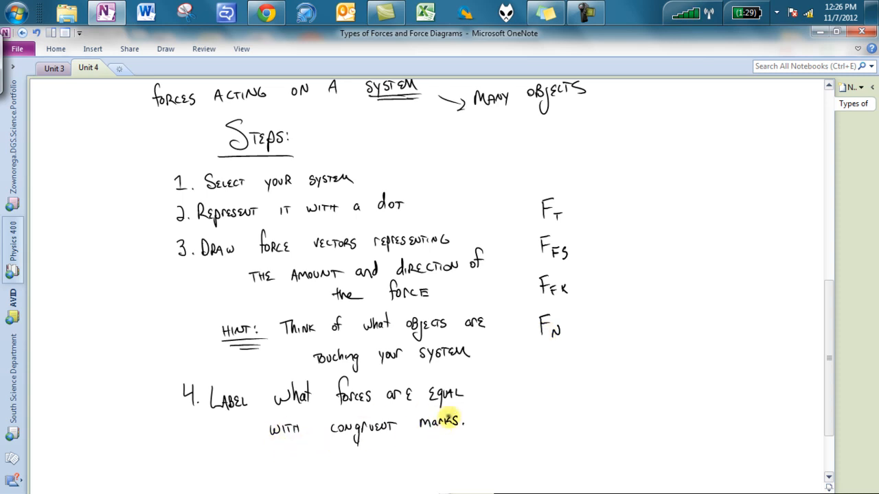
scroll(down, 3)
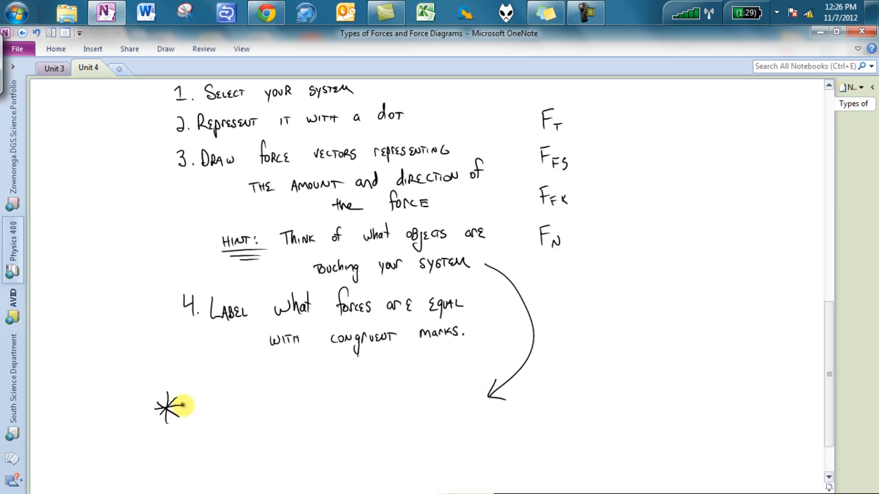
mouse_move(206, 404)
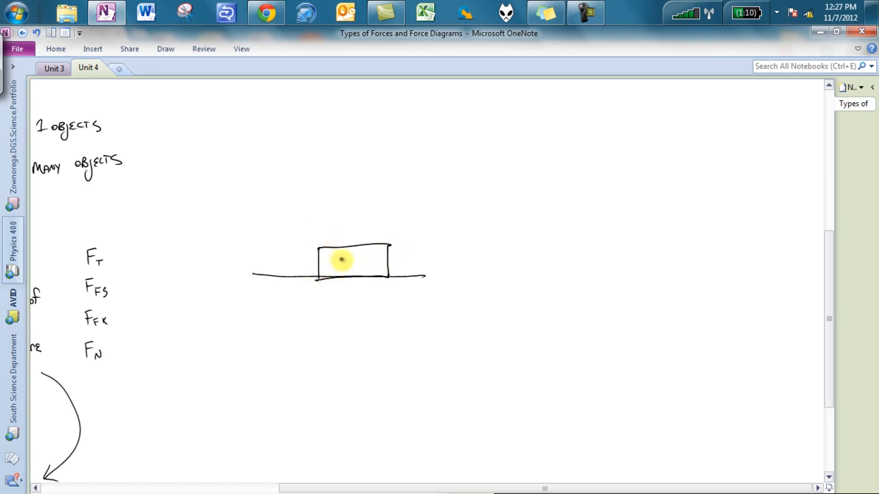
- Label the sketched rectangle 'Box', draw a dashed boundary around it and write 'System: Box'
text(Box)
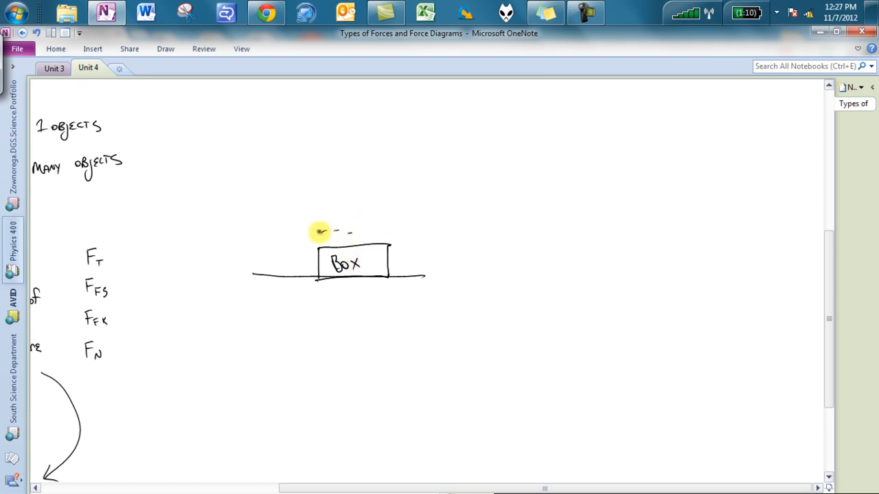
drag(319, 233, 410, 277)
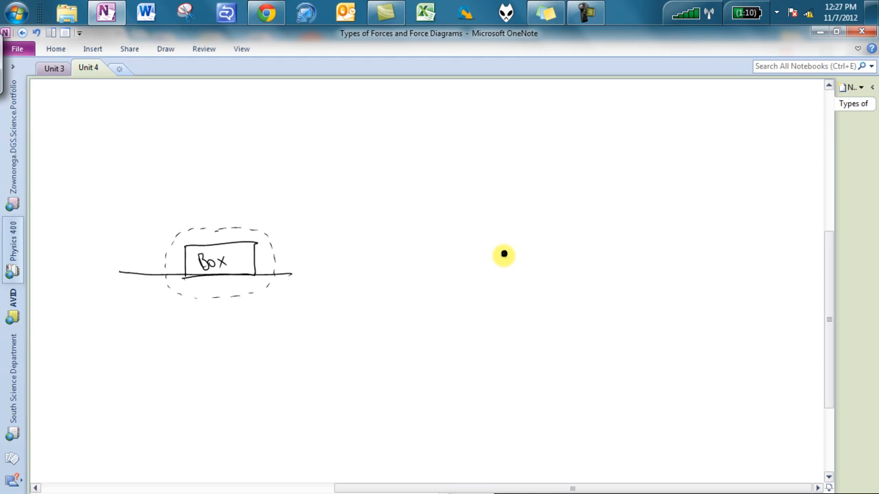
text(System: Box)
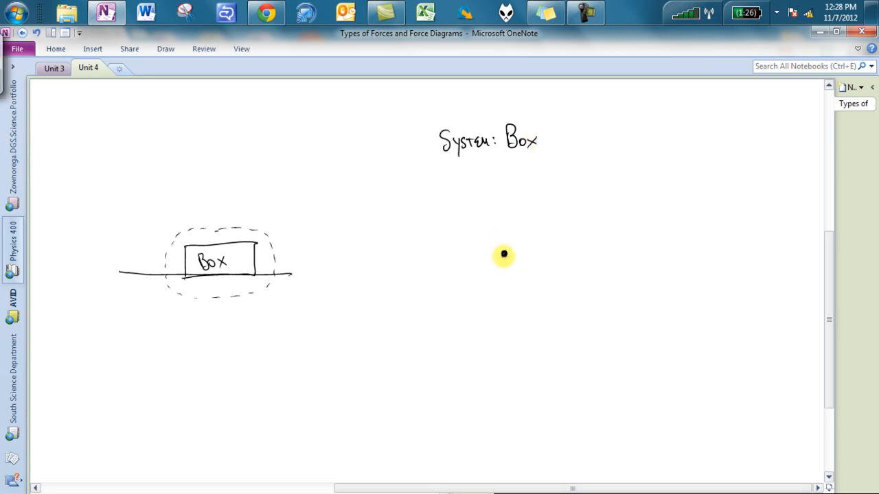
- Draw a dot with a downward arrow and label it 'Fg on Box by Earth'
drag(504, 254, 505, 305)
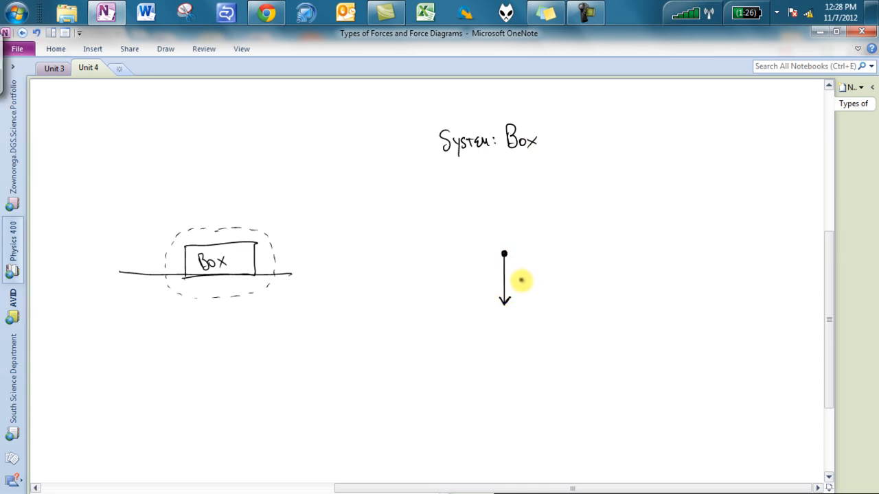
text(Fg)
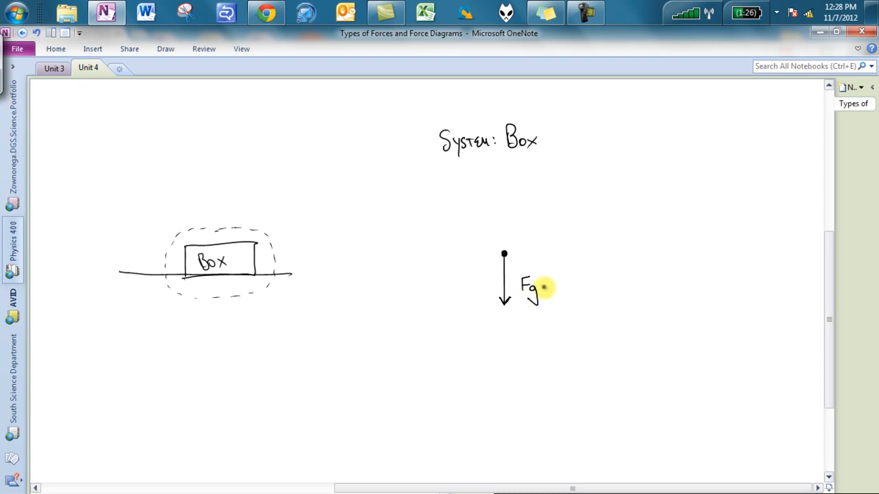
text(ON Box)
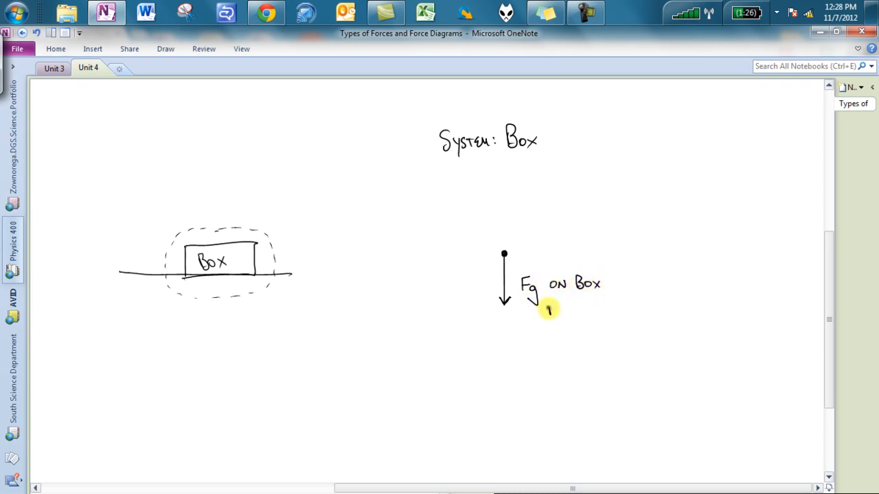
text(By EARTH)
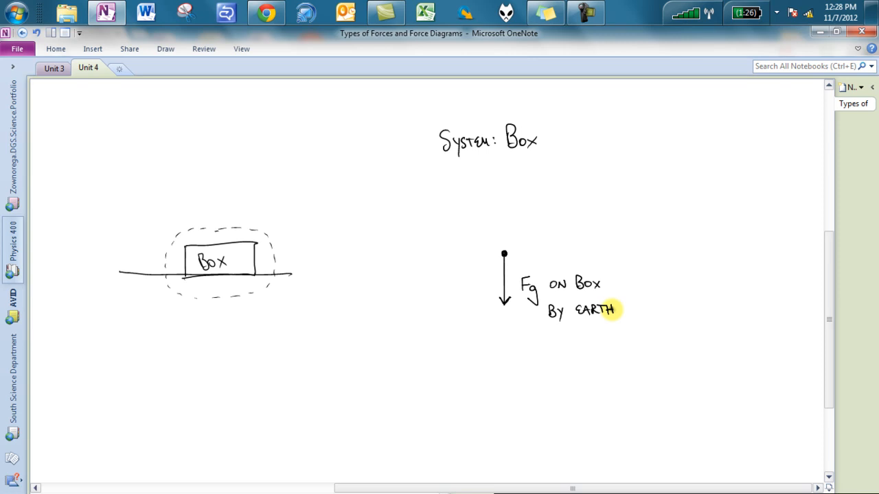
mouse_move(615, 319)
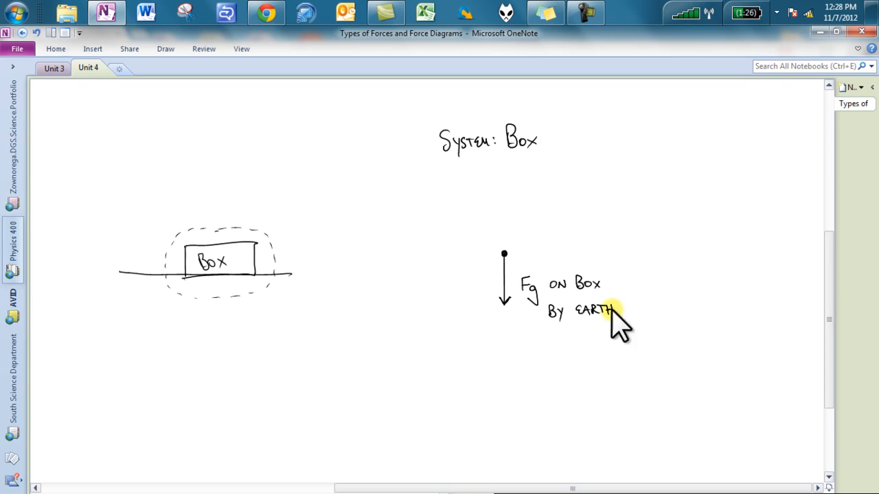
click(91, 69)
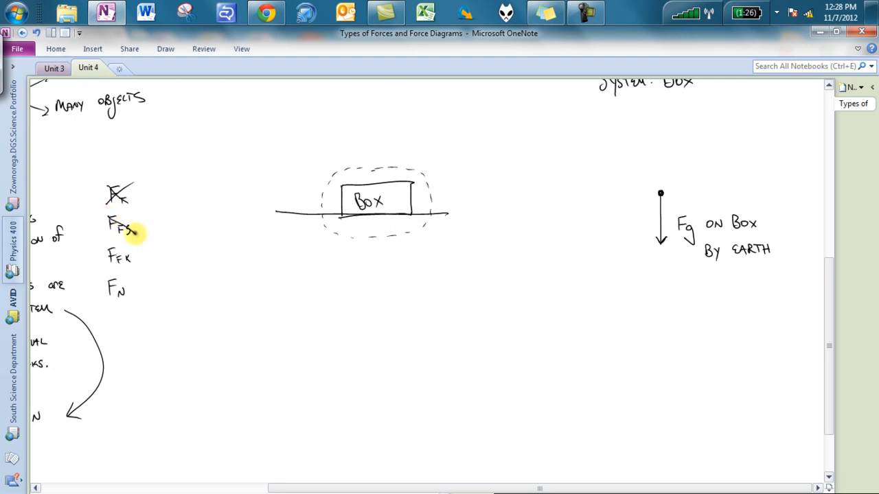
- Strike through F_T, F_Fs and F_Fk, and label the surface under the box 'TABLE'
drag(107, 232, 140, 213)
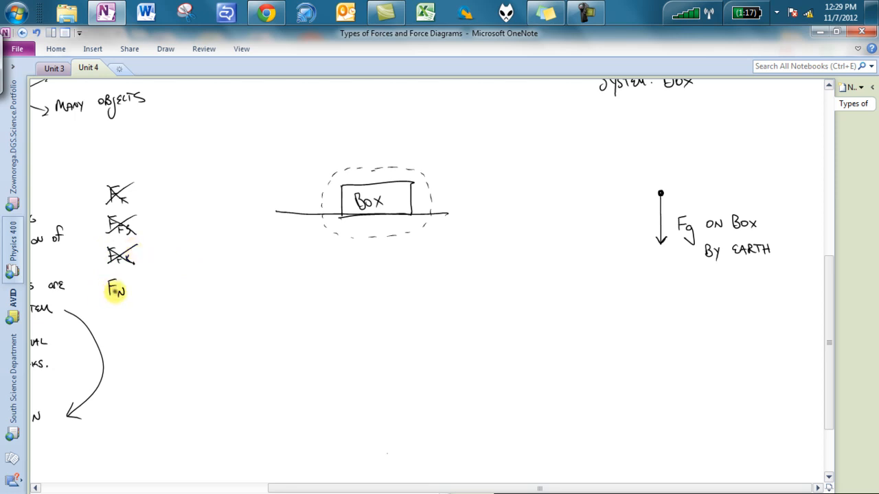
click(372, 239)
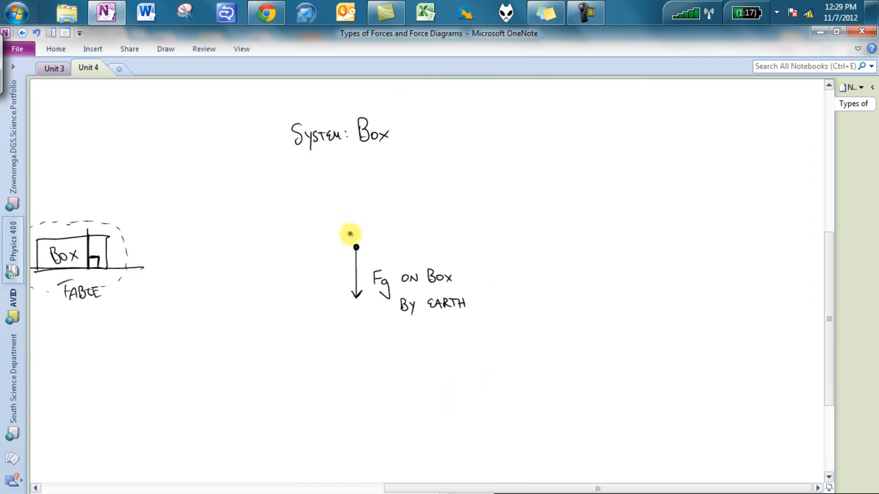
- Draw an upward arrow labelled 'Fn on Box by Table', cross out F_N and note '* Use on, by notation'
drag(355, 247, 355, 195)
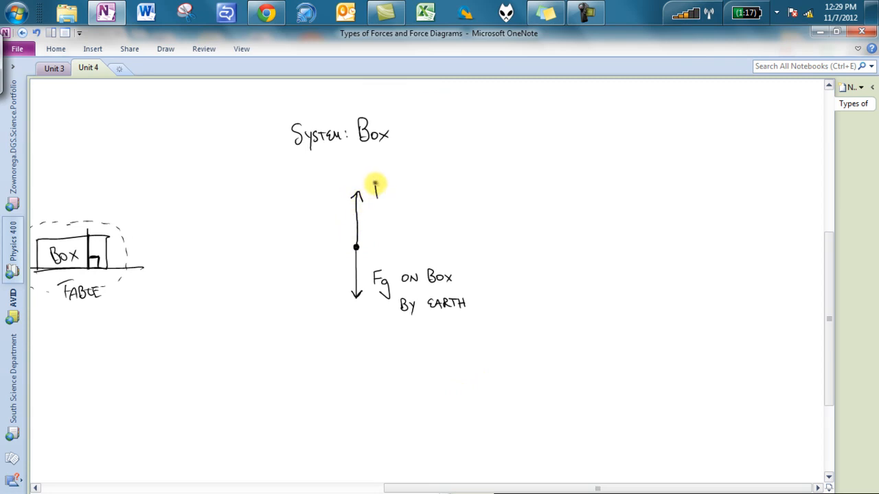
text(Fn)
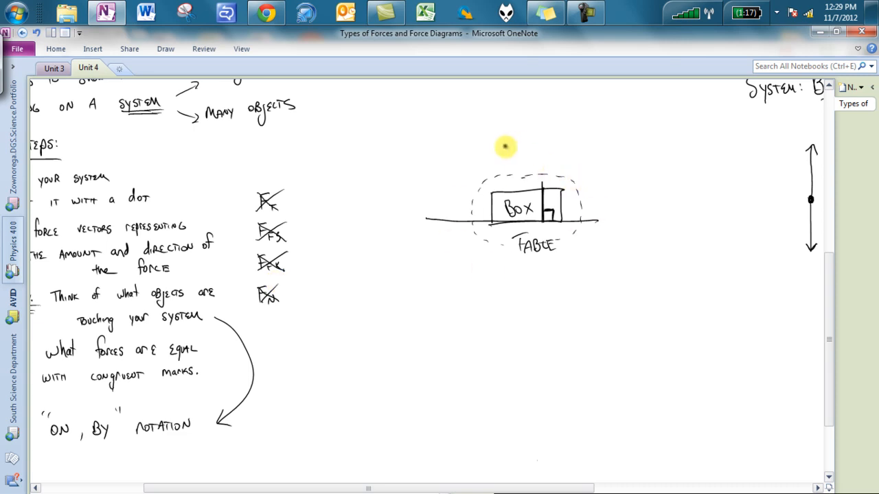
mouse_move(555, 183)
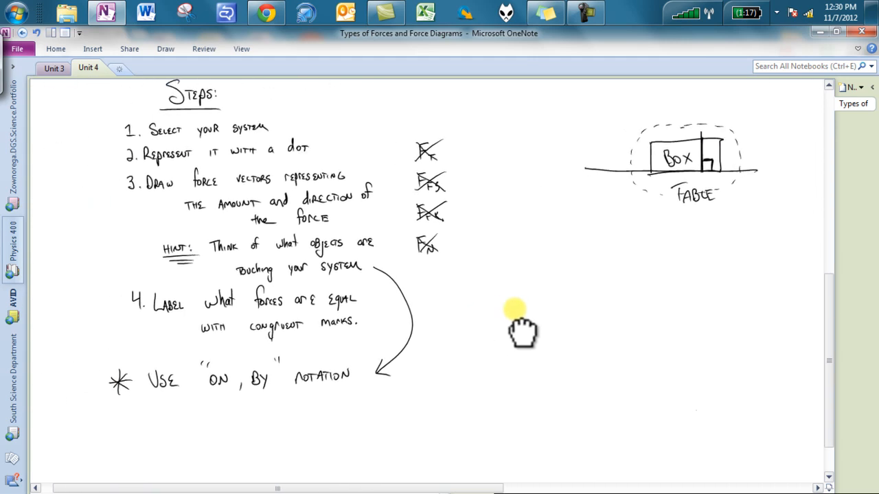
scroll(down, 3)
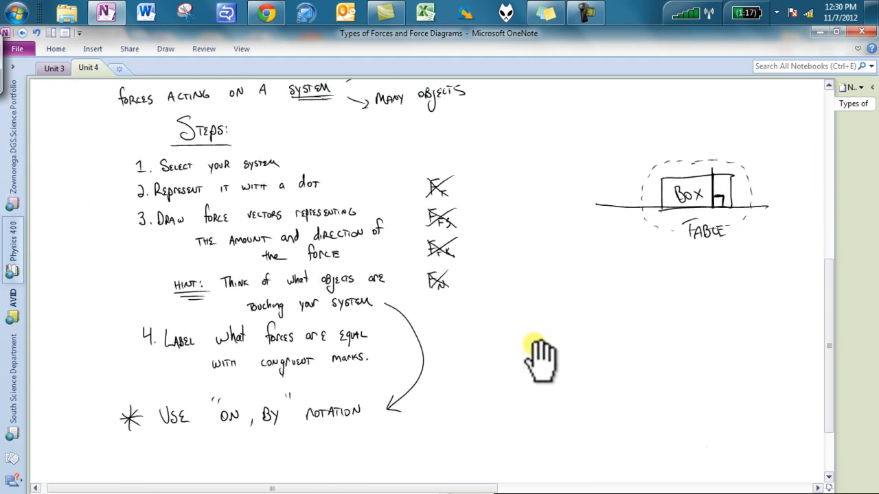
mouse_move(299, 472)
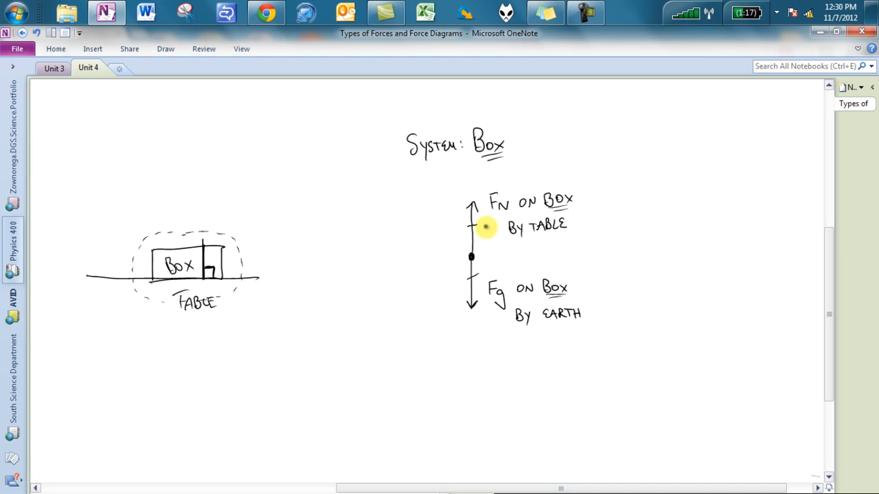
mouse_move(622, 311)
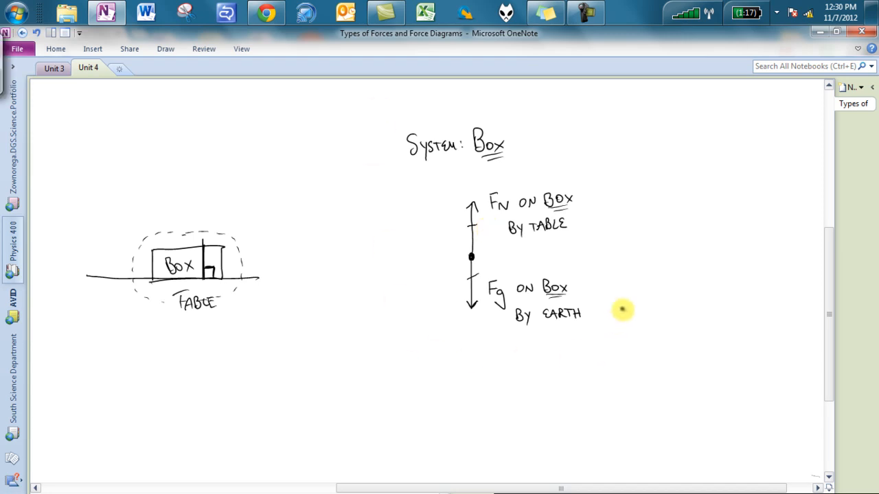
mouse_move(390, 363)
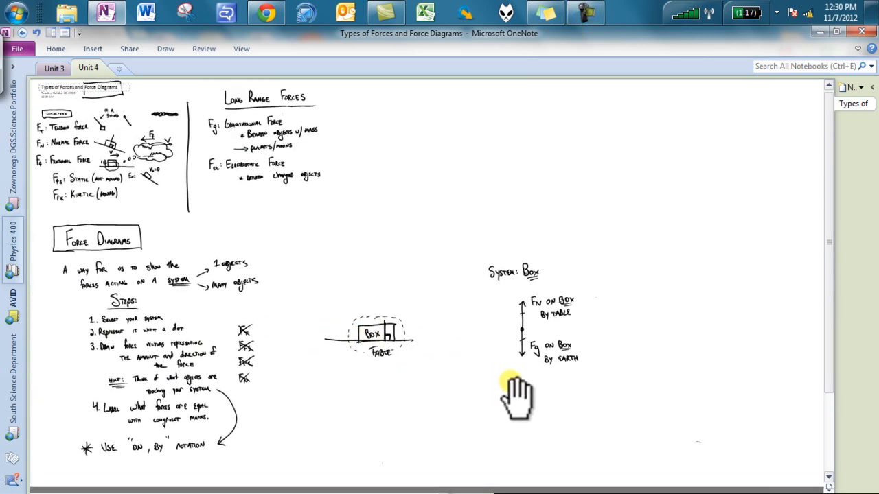
mouse_move(456, 240)
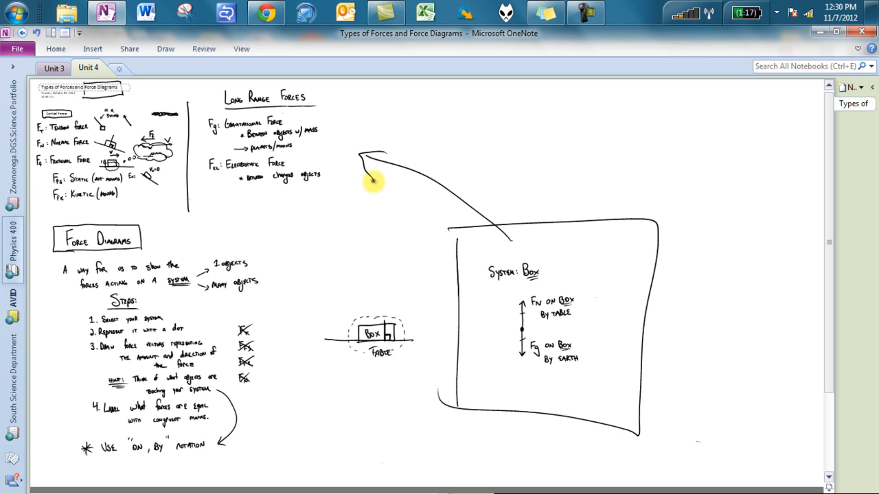
- Draw a large frame around the force diagram with an arrow up to the long-range forces notes
click(585, 12)
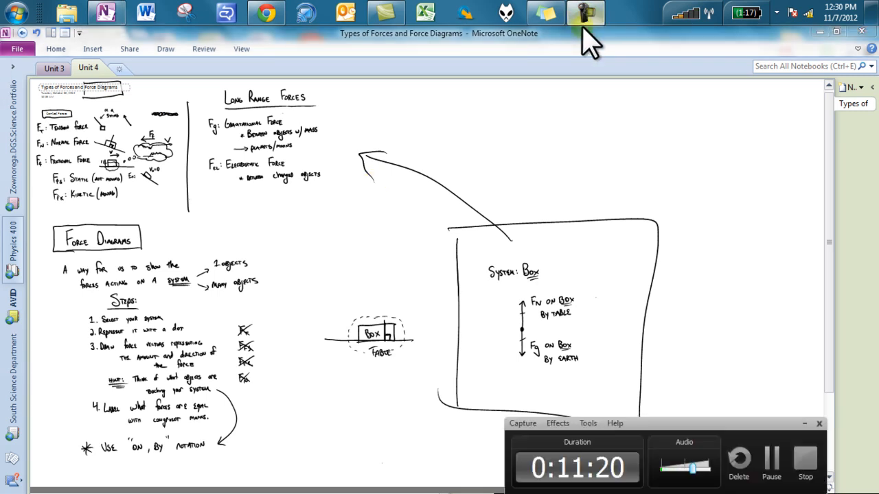